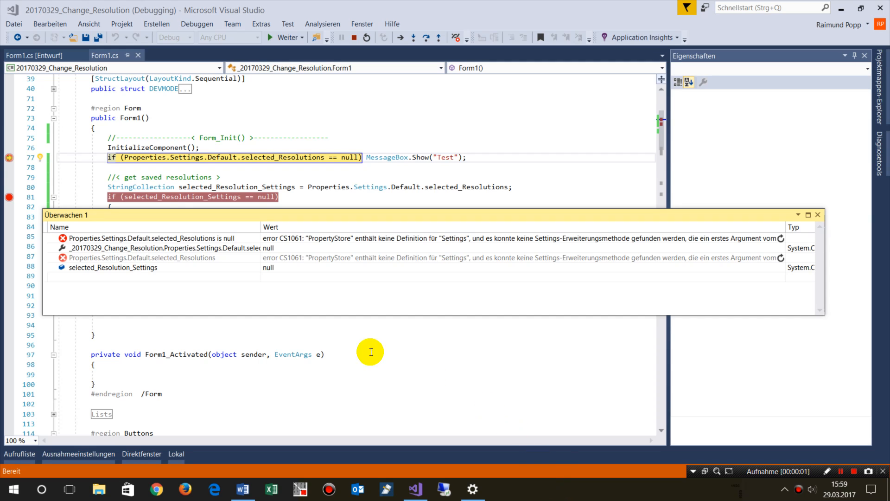
mouse_move(160, 219)
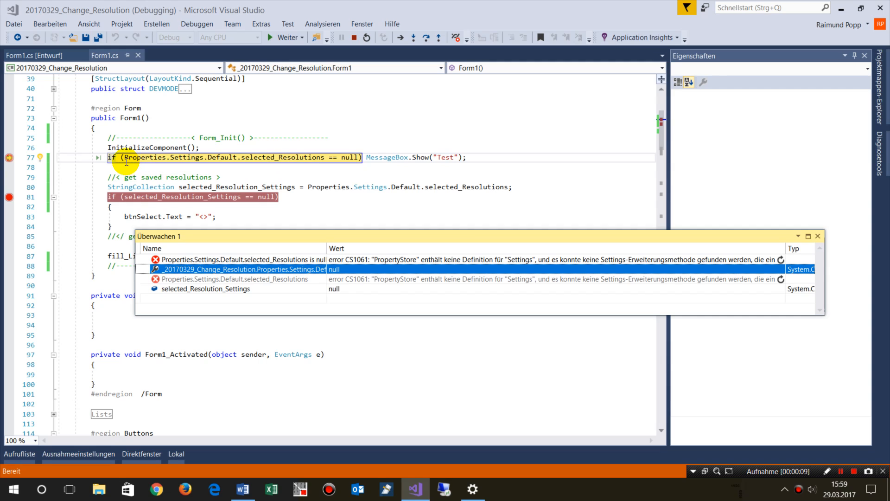
mouse_move(145, 157)
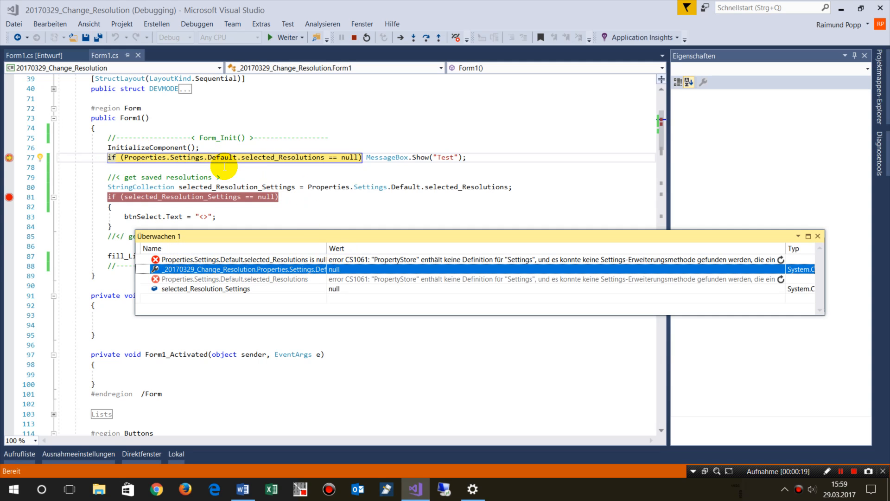
mouse_move(192, 235)
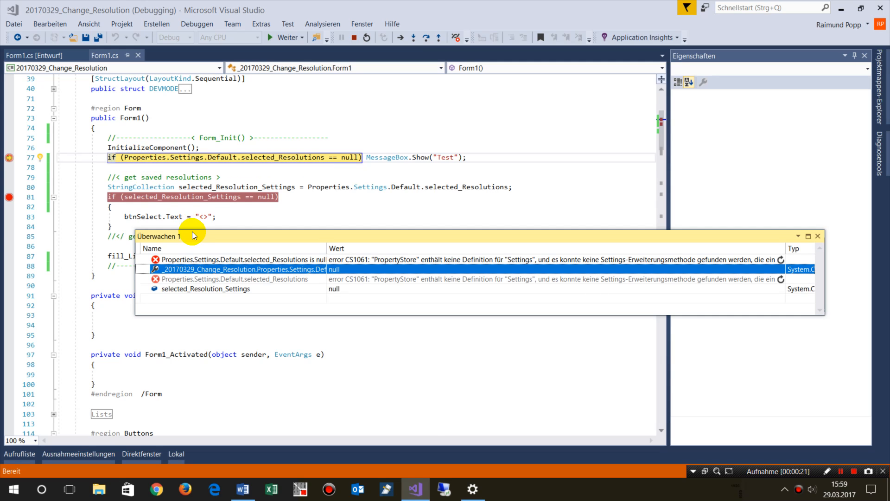
Move the Watch 1 panel further right and dismiss the IntelliSense list over the watch entry.
left_click_drag(193, 236, 261, 179)
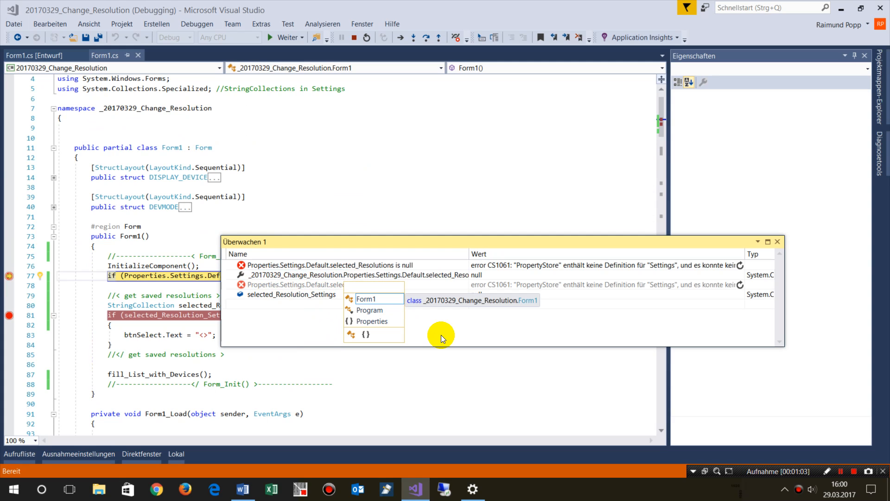
left_click(502, 274)
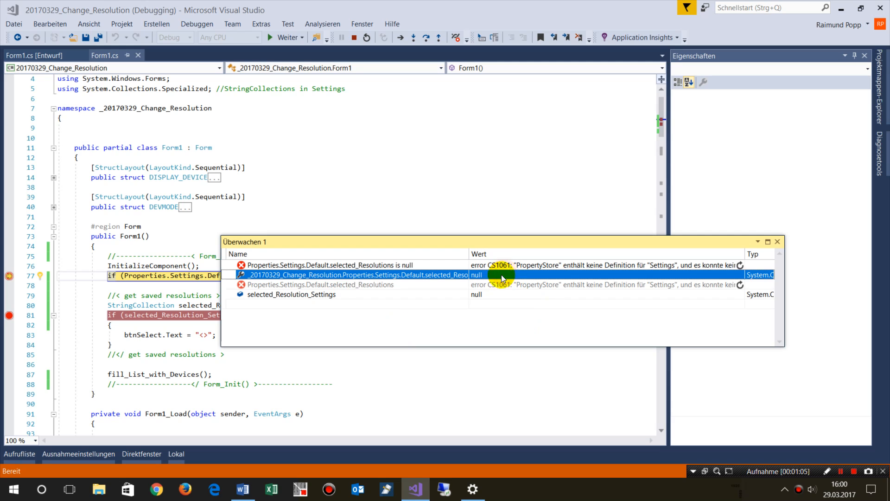
mouse_move(113, 33)
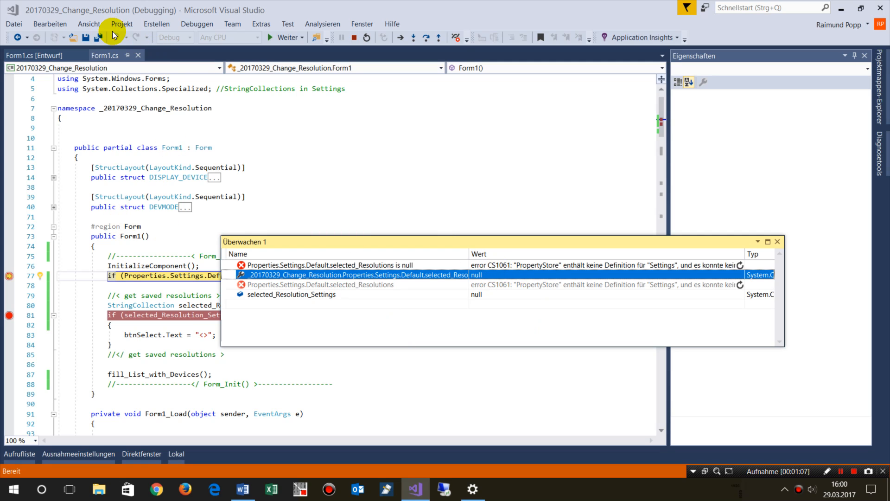
Stop the debug session from the toolbar.
left_click(362, 37)
type("//")
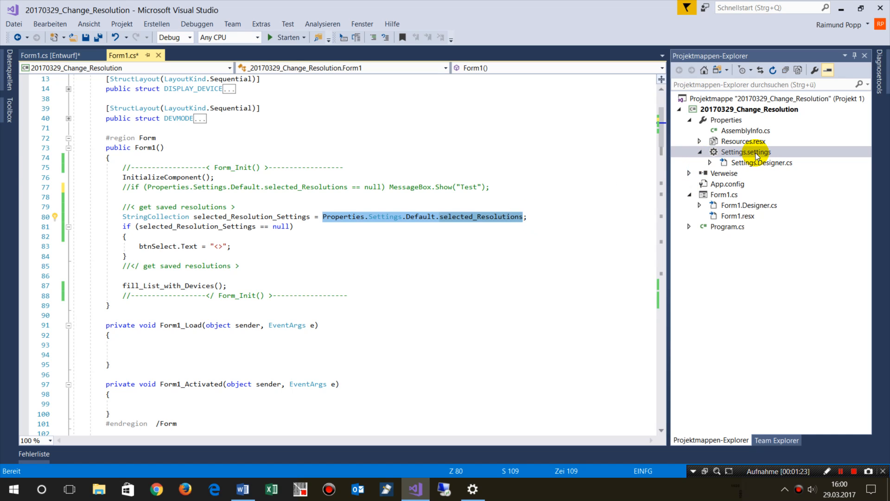
Open Settings.settings and widen the Typ column to show selected_Resolutions as a StringCollection user setting.
double_click(743, 151)
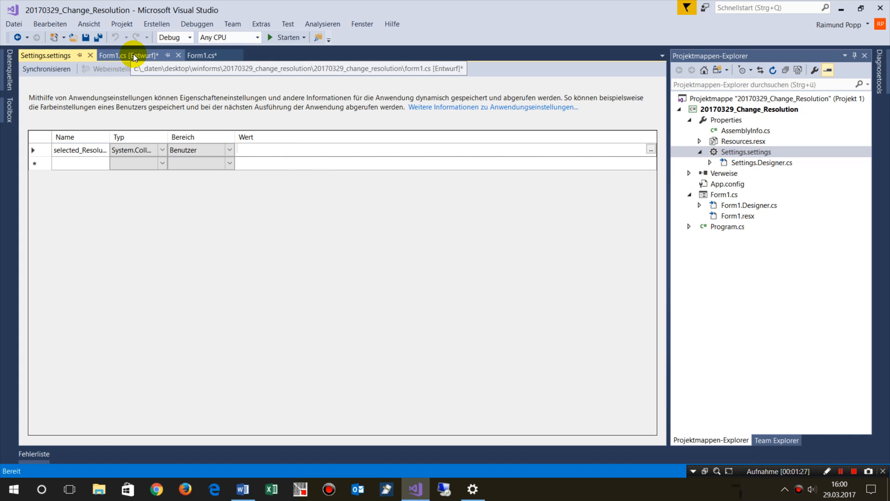
left_click(200, 54)
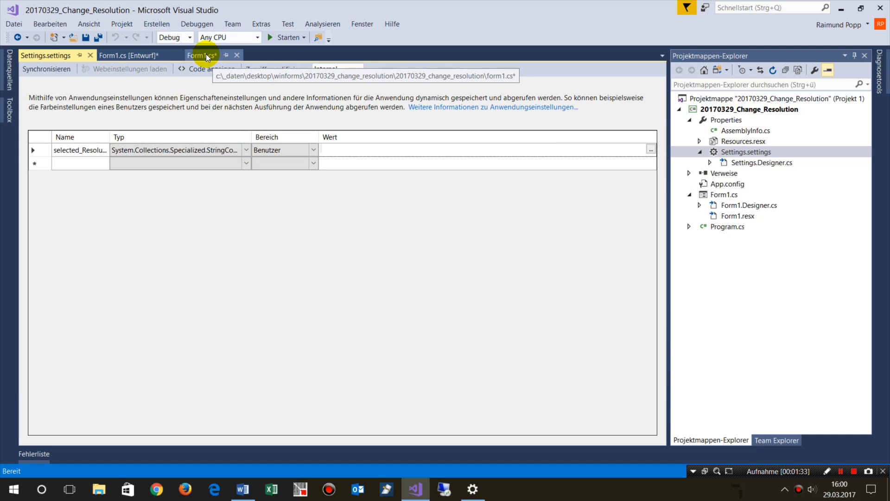
Return to Form1.cs and place a breakpoint on the line 81 selected_Resolution_Settings null check.
left_click(202, 55)
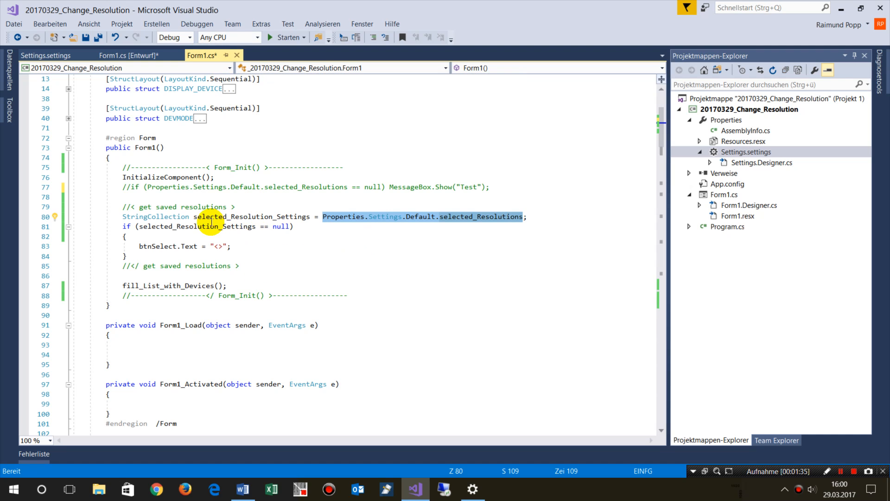
mouse_move(514, 223)
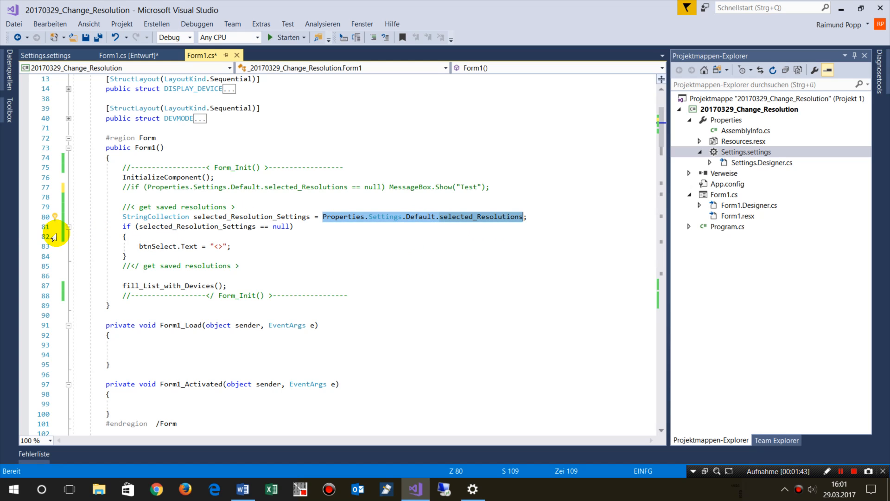
left_click(24, 226)
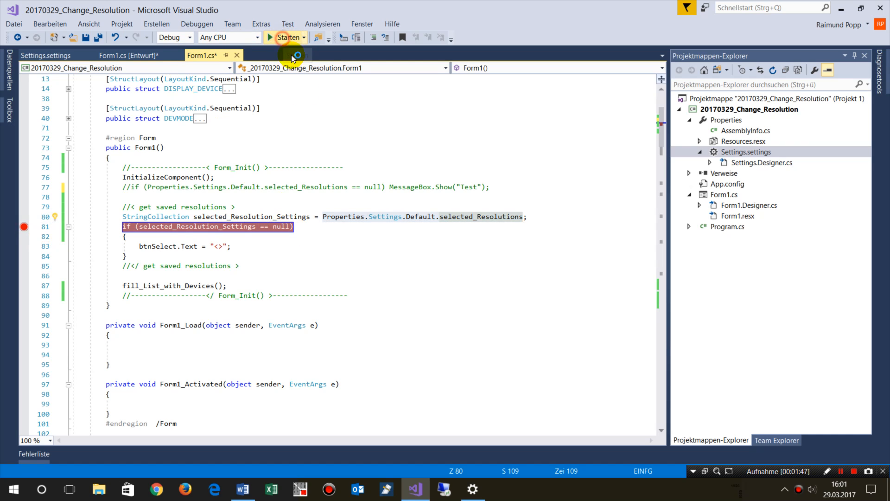
Start debugging to the breakpoint and select the selected_Resolution_Settings watch entry, which reads null.
left_click(287, 37)
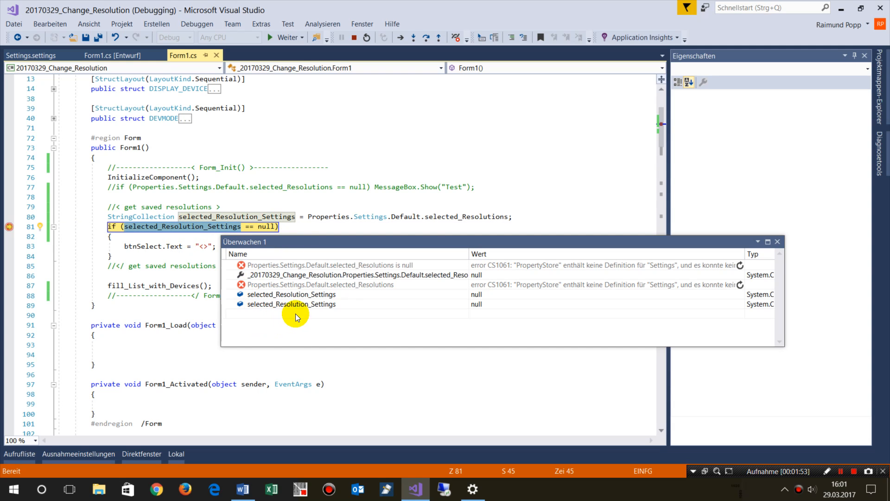
left_click(291, 294)
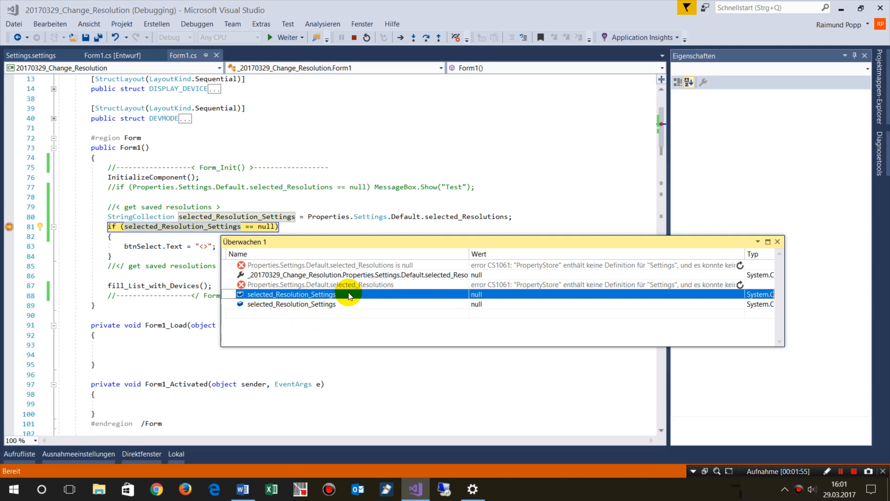